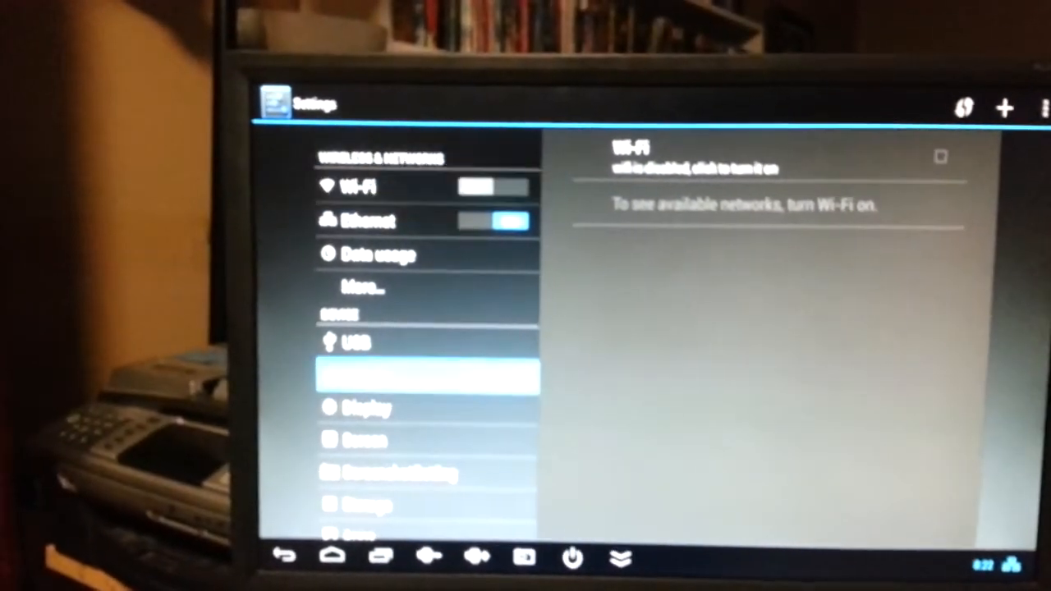
# Show the Sound panel under Device in the Settings sidebar
pyautogui.click(419, 373)
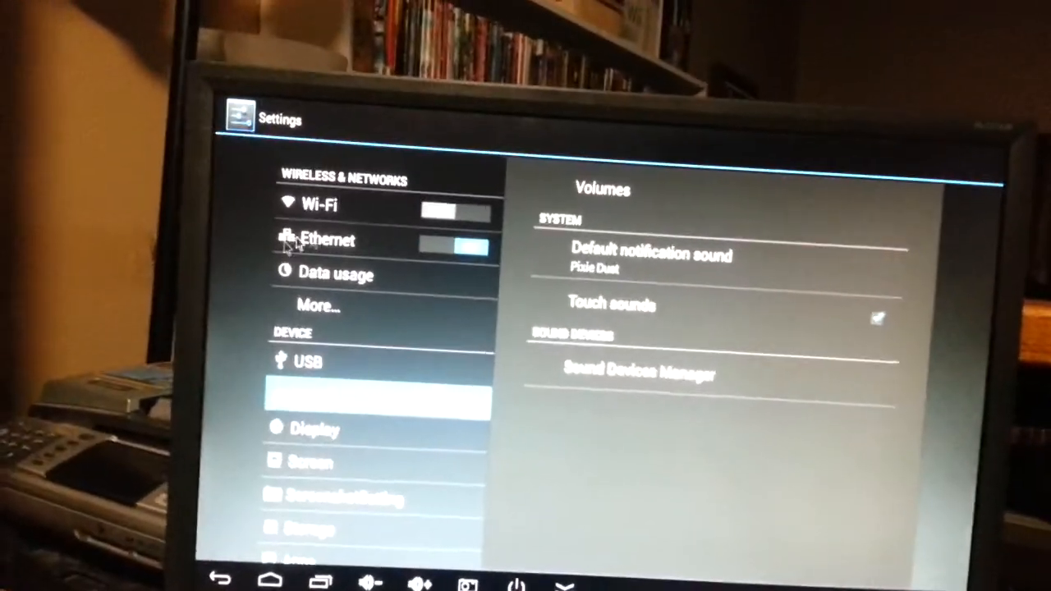
# View the Users page, then the ScreenshotSetting page with capture delay and storage options
pyautogui.scroll(-3)
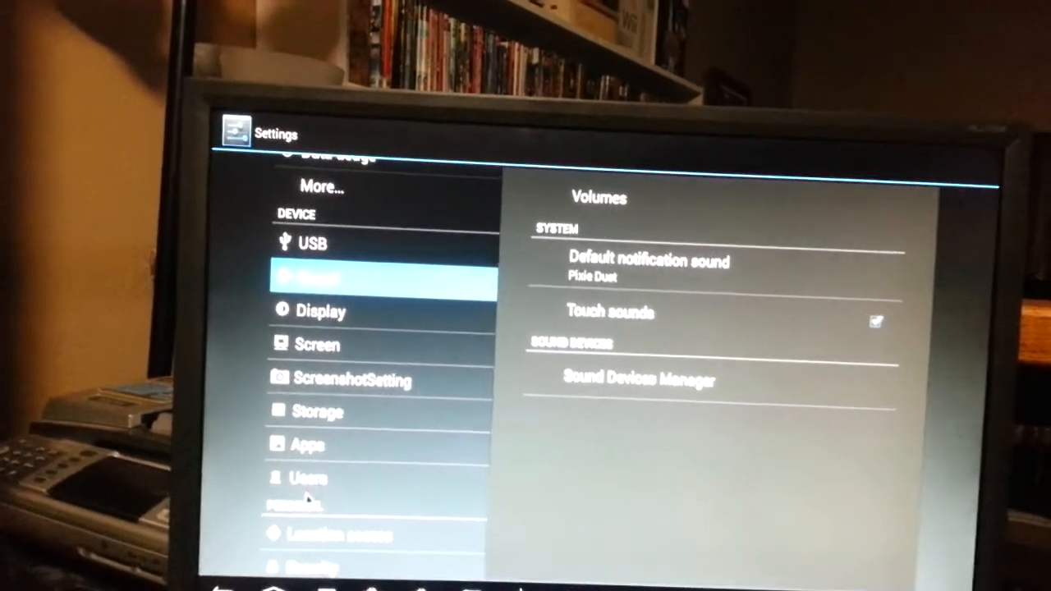
pyautogui.click(308, 479)
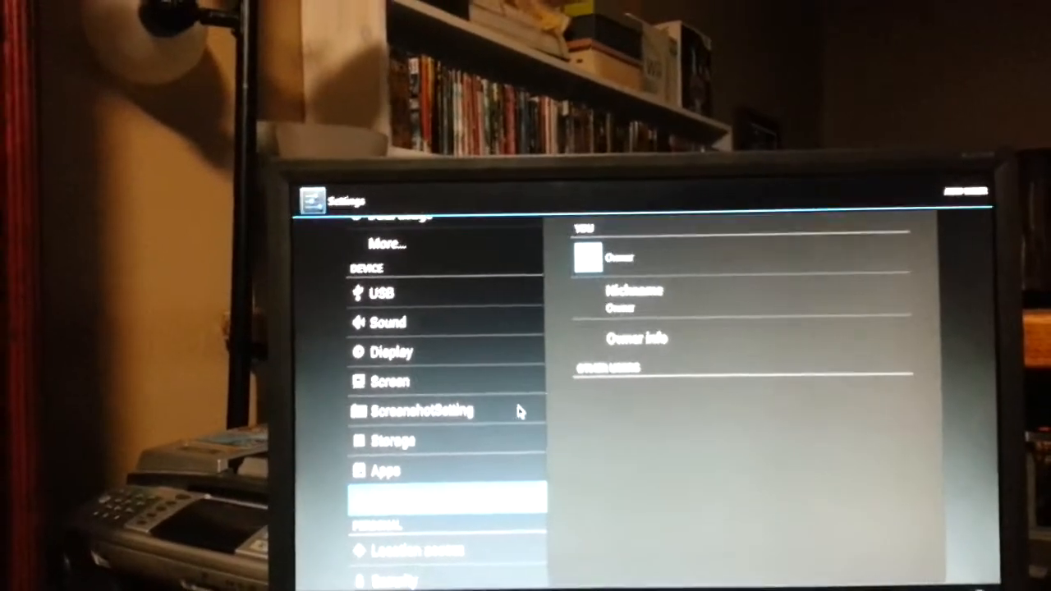
pyautogui.click(423, 411)
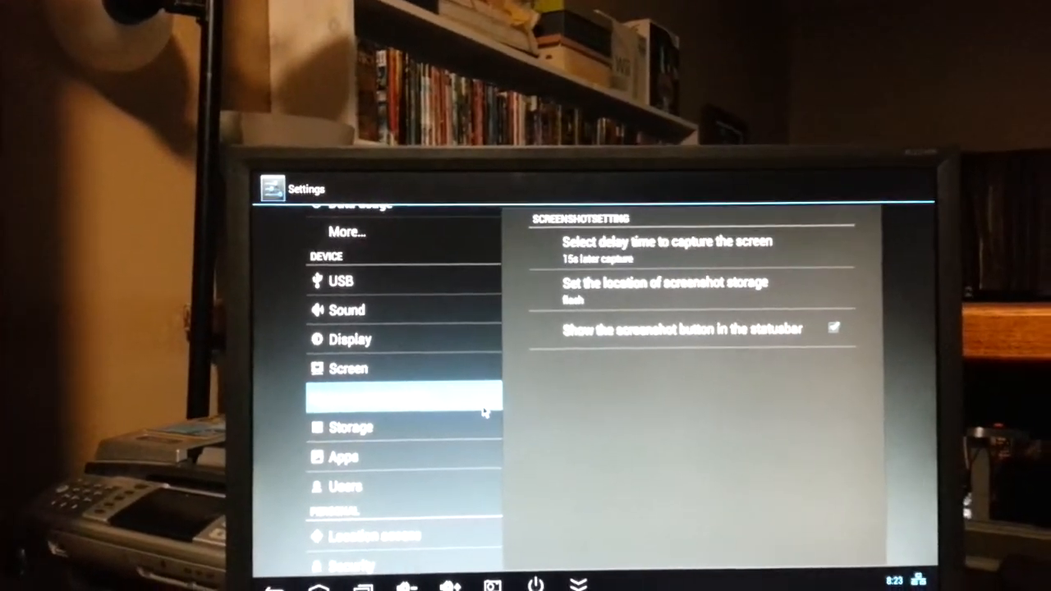